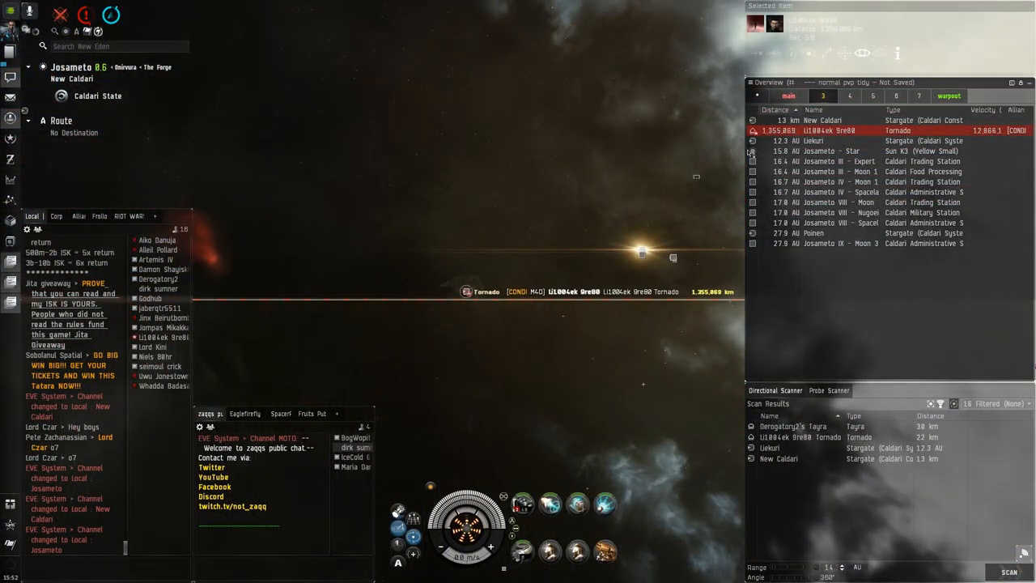
Jump through the stargate from Josameto into the Poinen system
right_click(485, 248)
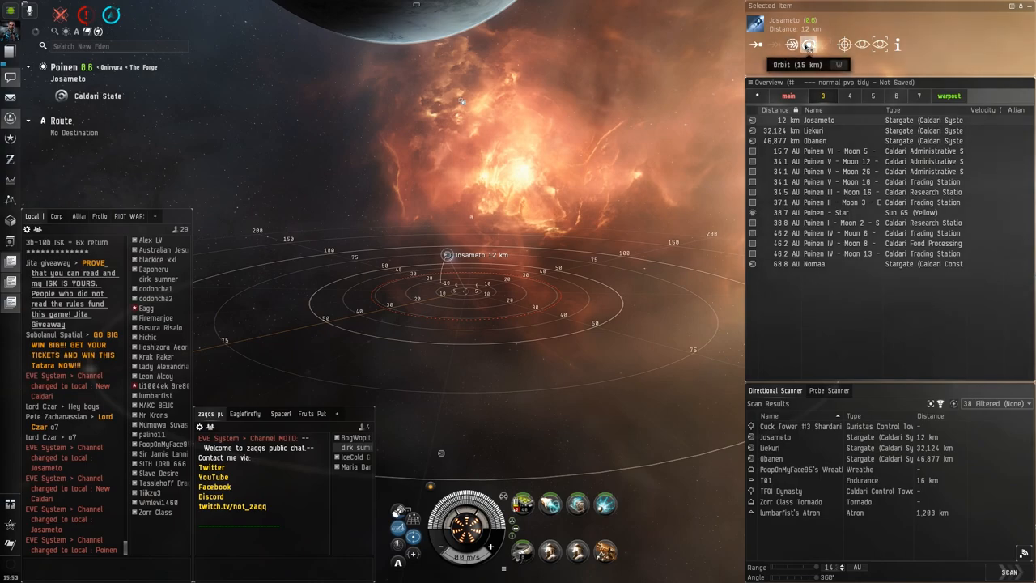
Start a 15 km orbit around the Josameto stargate from the Selected Item window
left_click(807, 44)
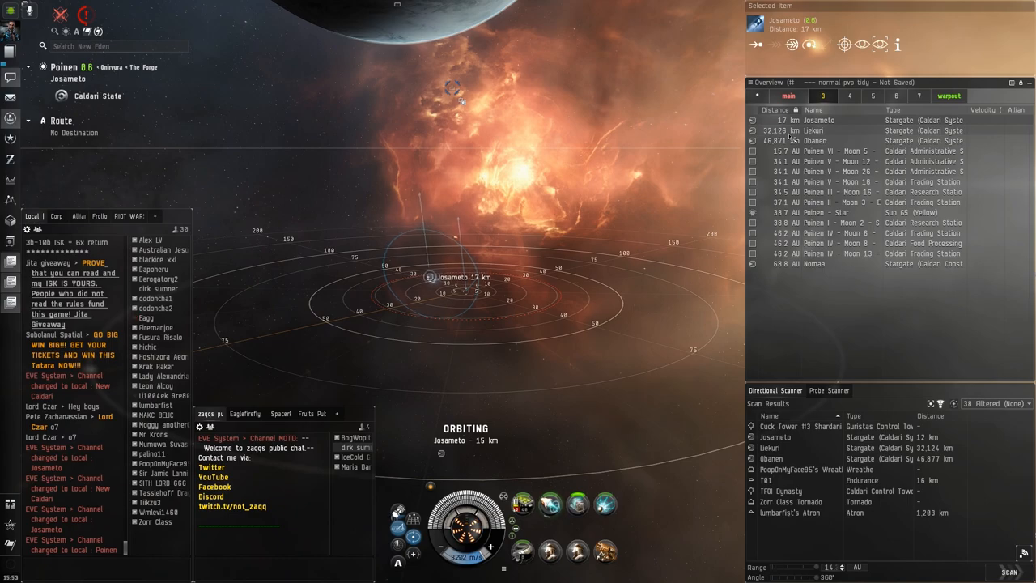
right_click(814, 120)
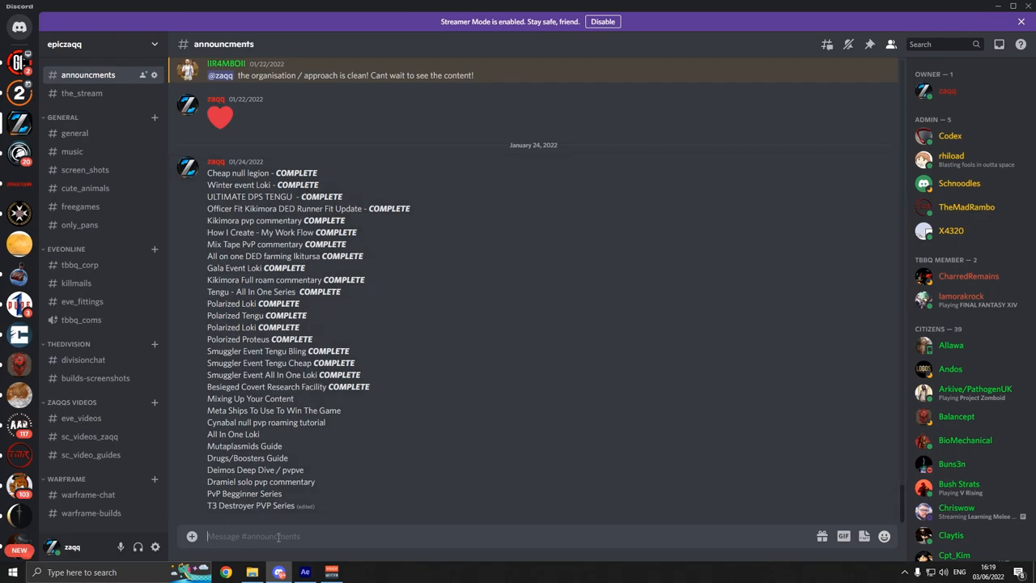
mouse_move(255, 169)
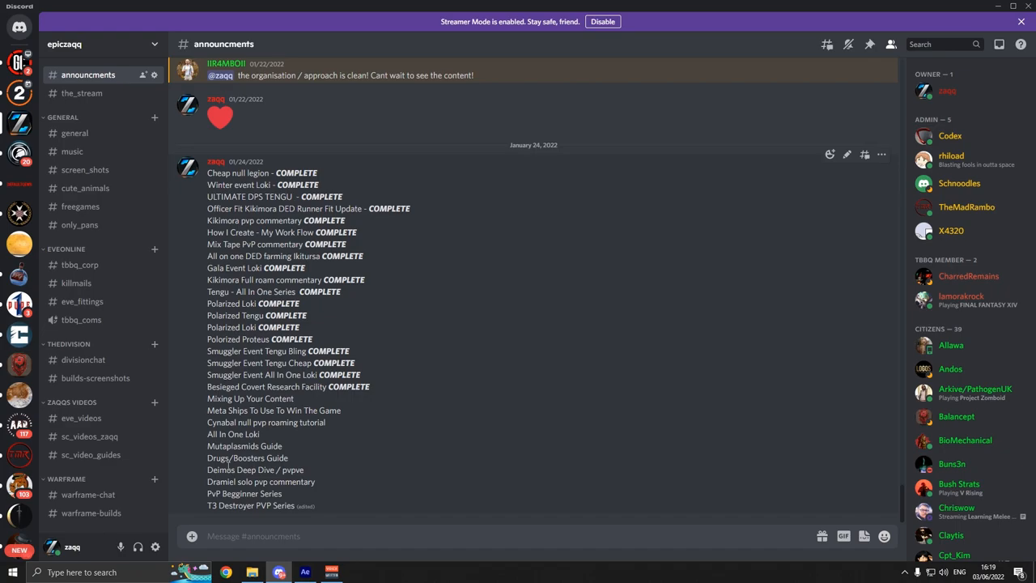
mouse_move(358, 486)
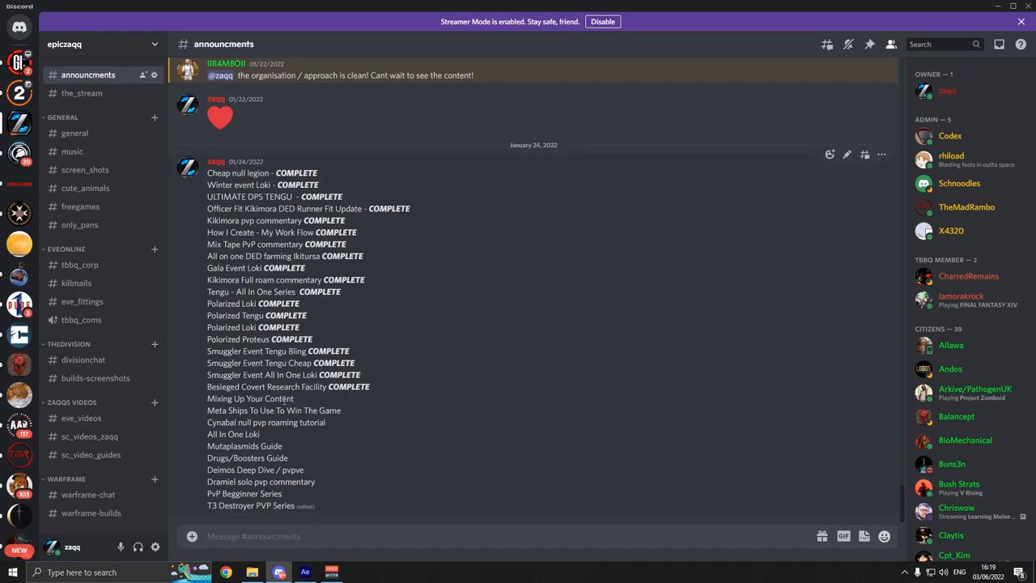
mouse_move(270, 525)
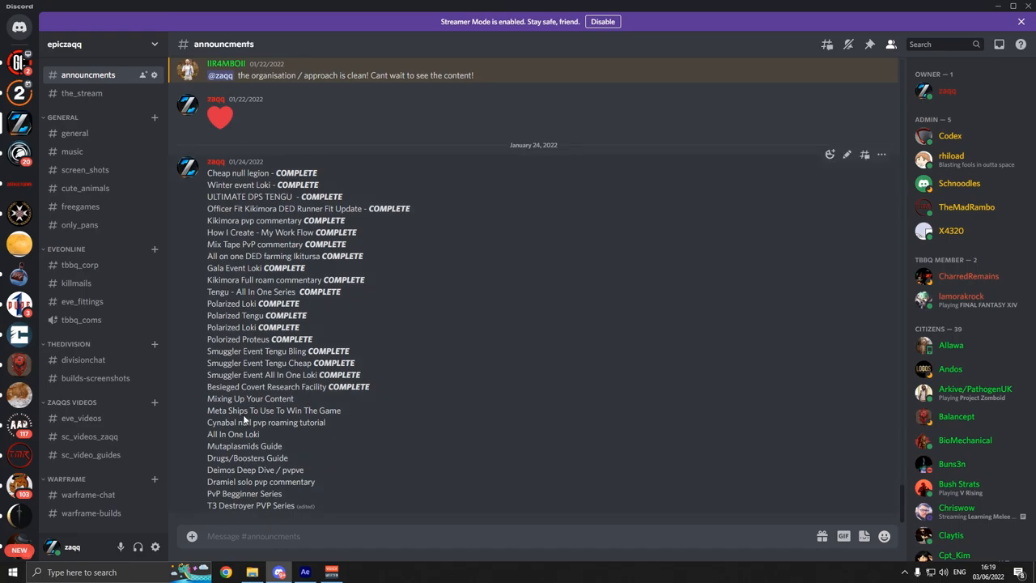
mouse_move(330, 436)
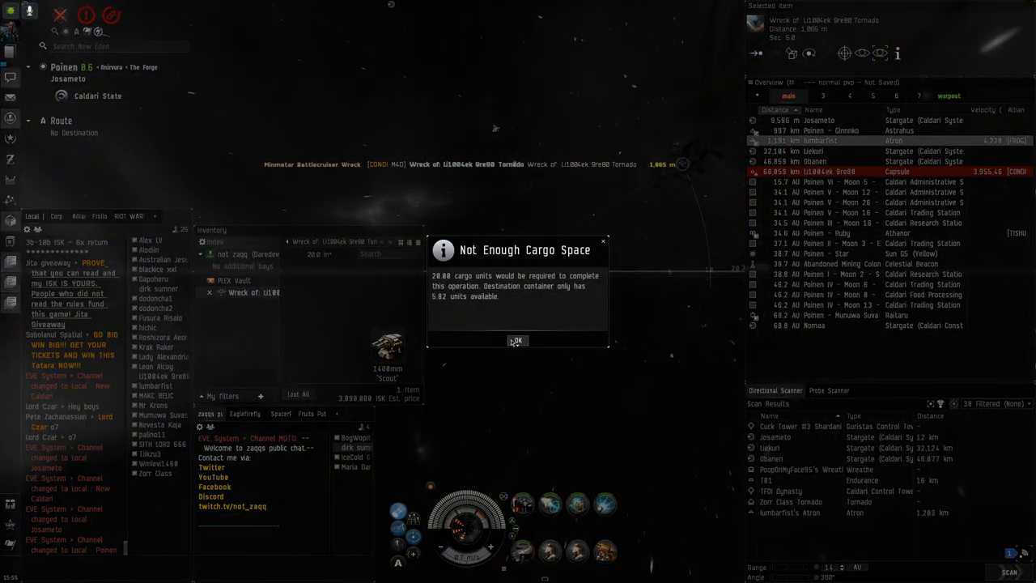
Close the Not Enough Cargo Space warning about the wreck's item
left_click(517, 340)
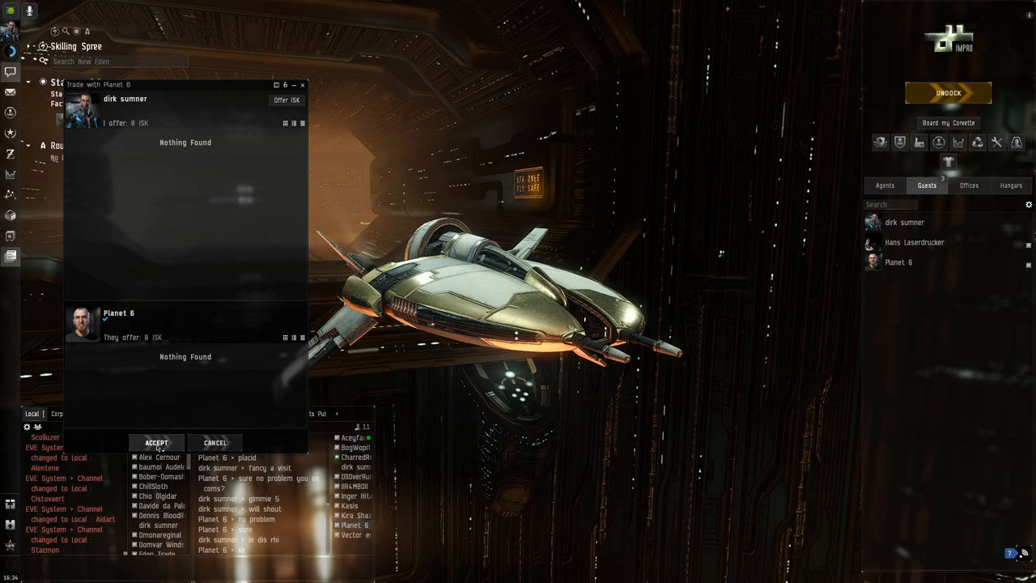
Accept the other pilot's ship trade offer
left_click(156, 443)
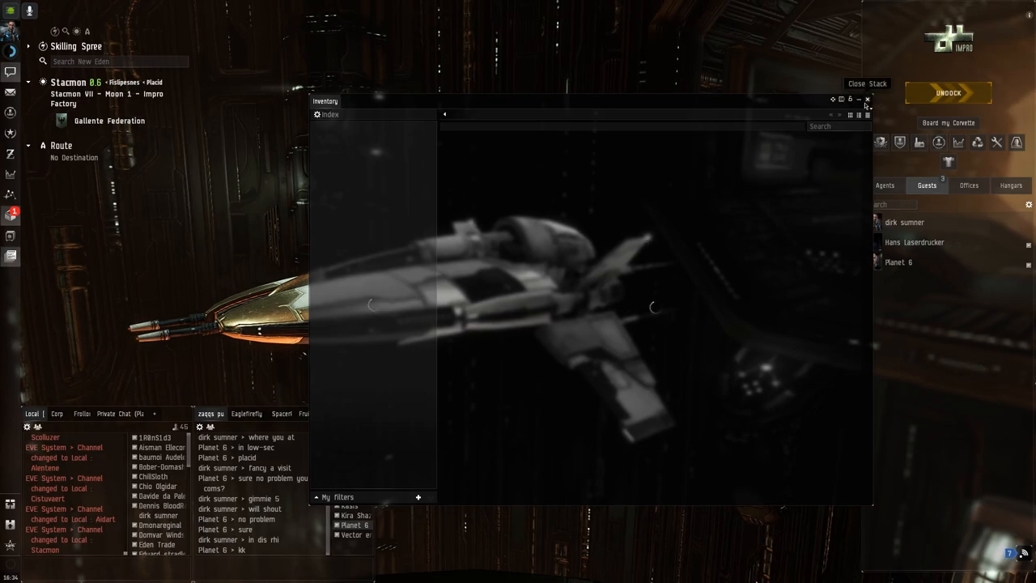
Close the stuck loading inventory and return to the game from the Esc menu
left_click(867, 99)
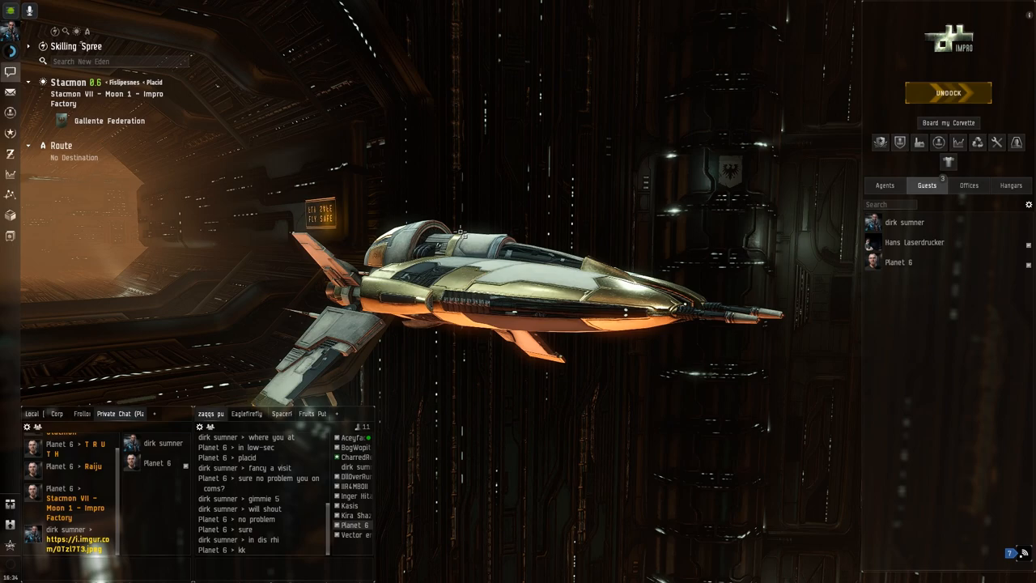
left_click(10, 215)
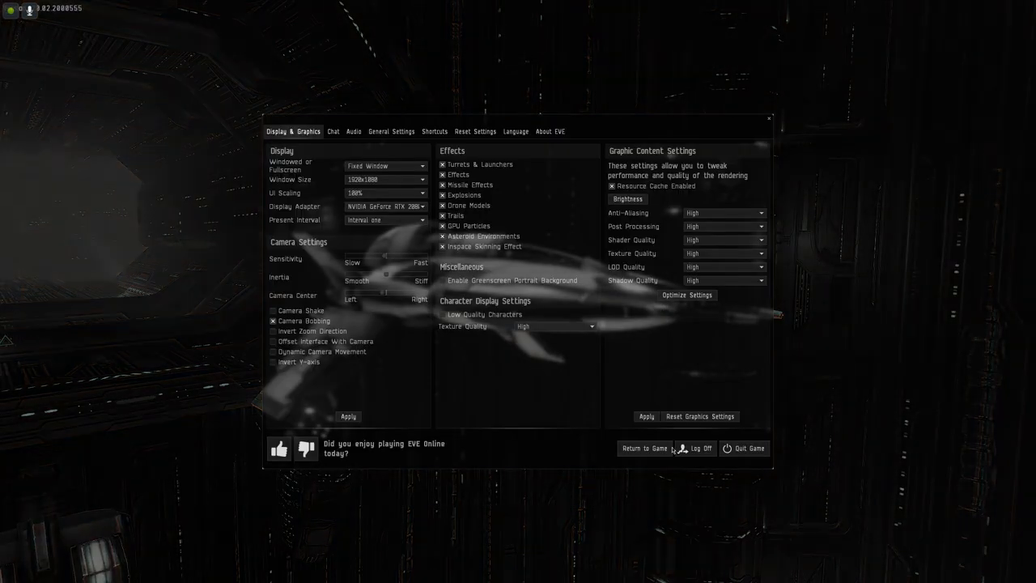
left_click(699, 449)
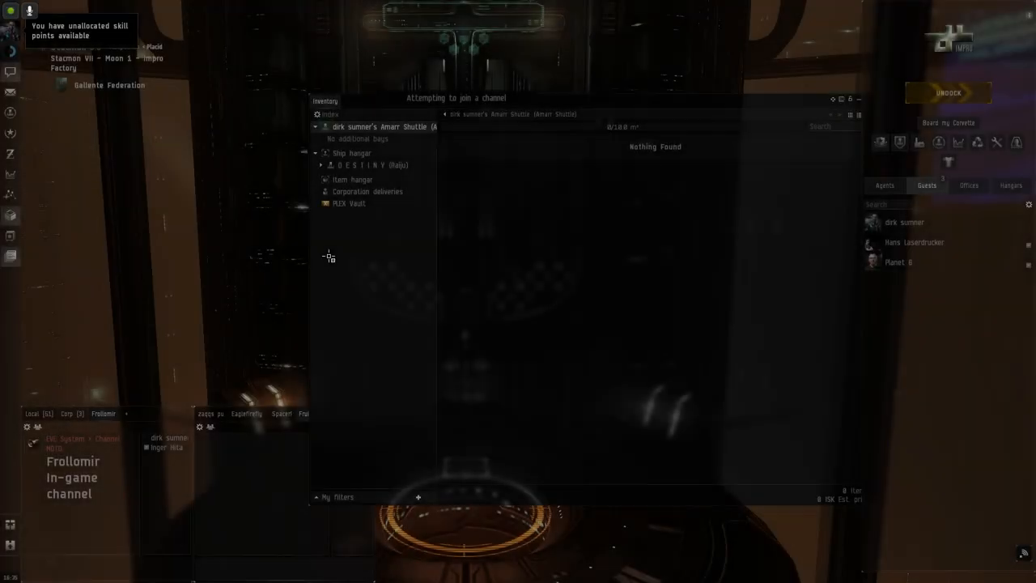
Make the Raiju in the Ship hangar the active ship
left_click(351, 153)
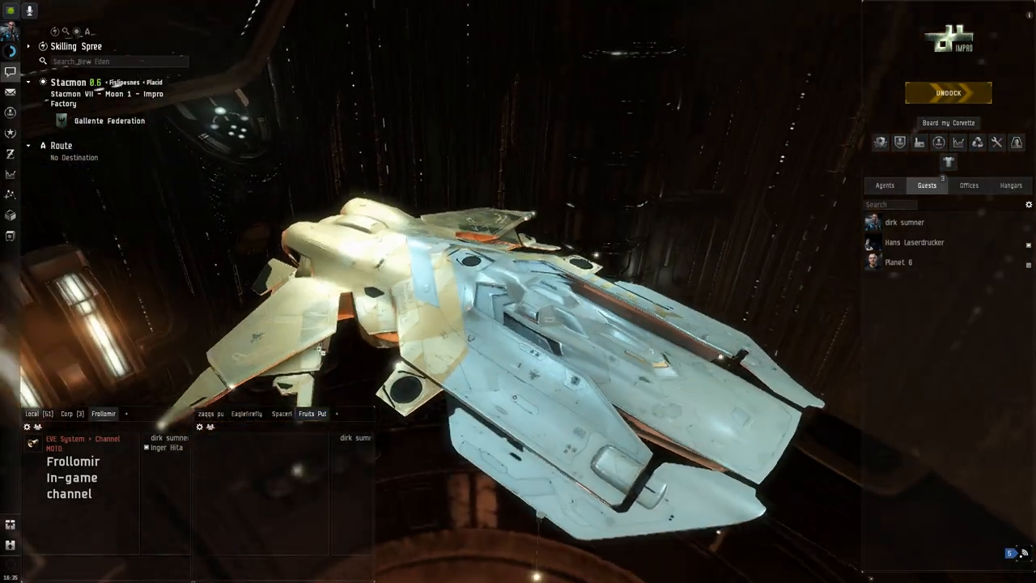
Show the Raiju's info, review its Traits tab of ship bonuses, and close it
right_click(506, 308)
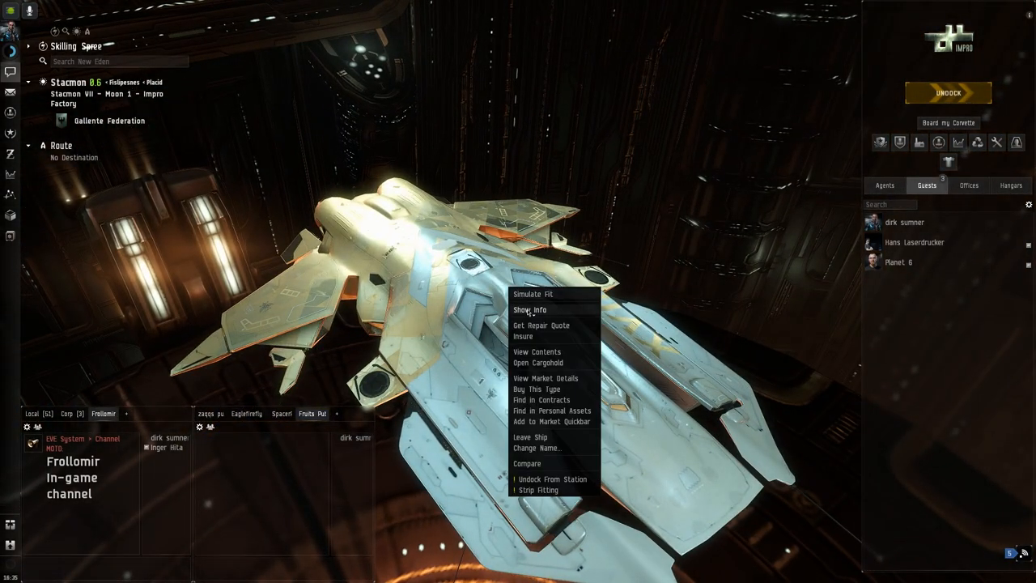
left_click(537, 309)
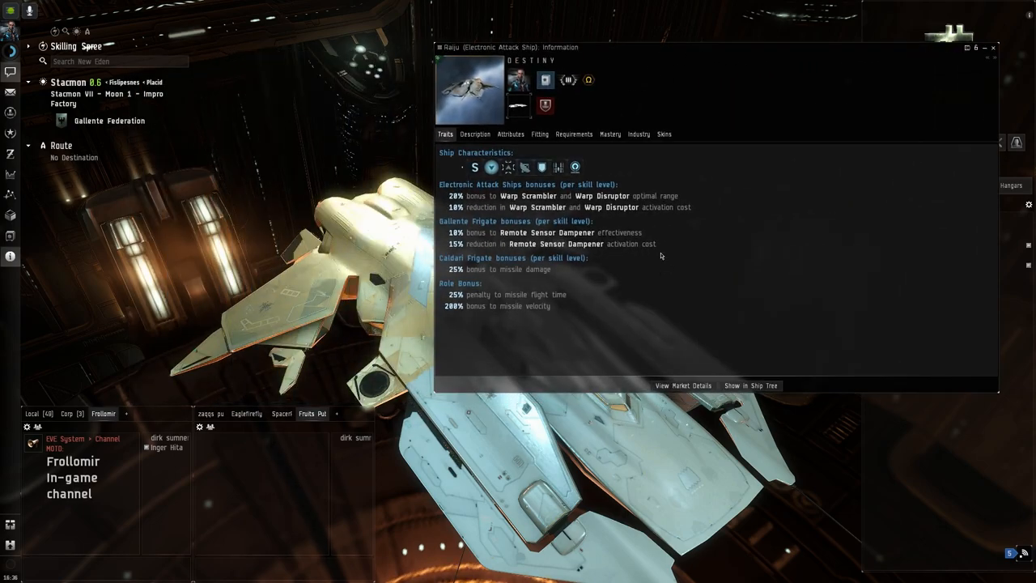
mouse_move(495, 210)
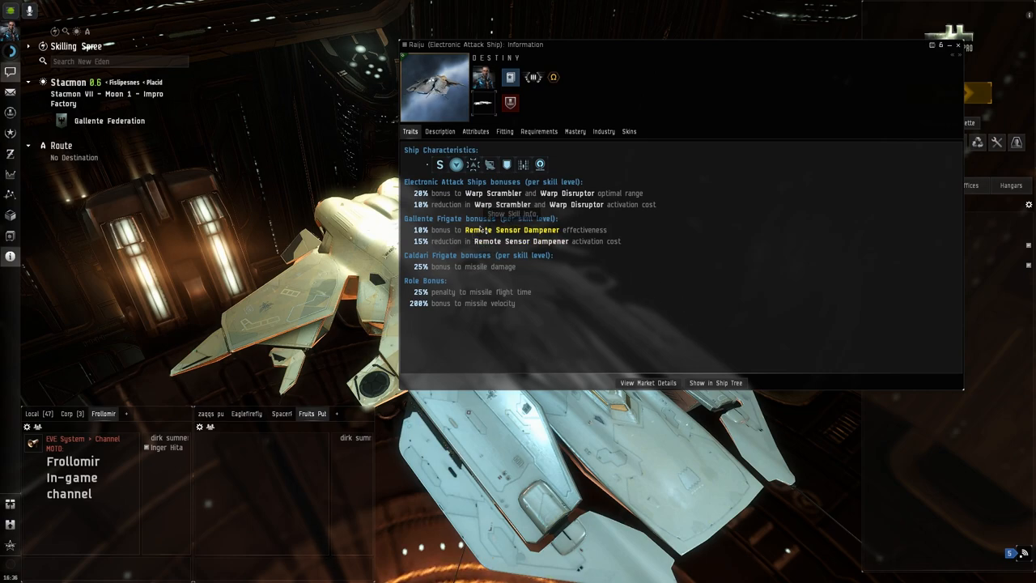
mouse_move(489, 235)
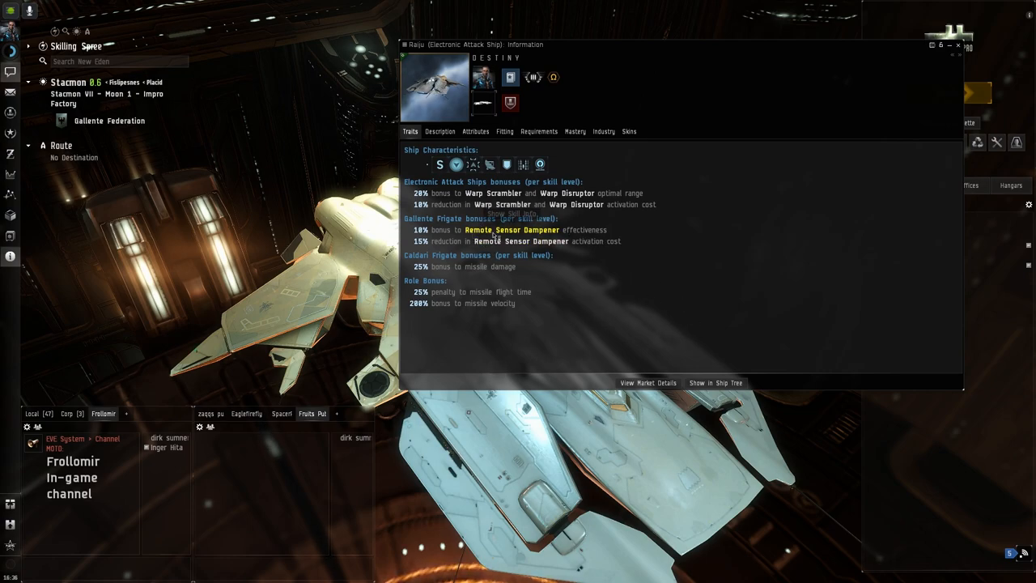
mouse_move(663, 294)
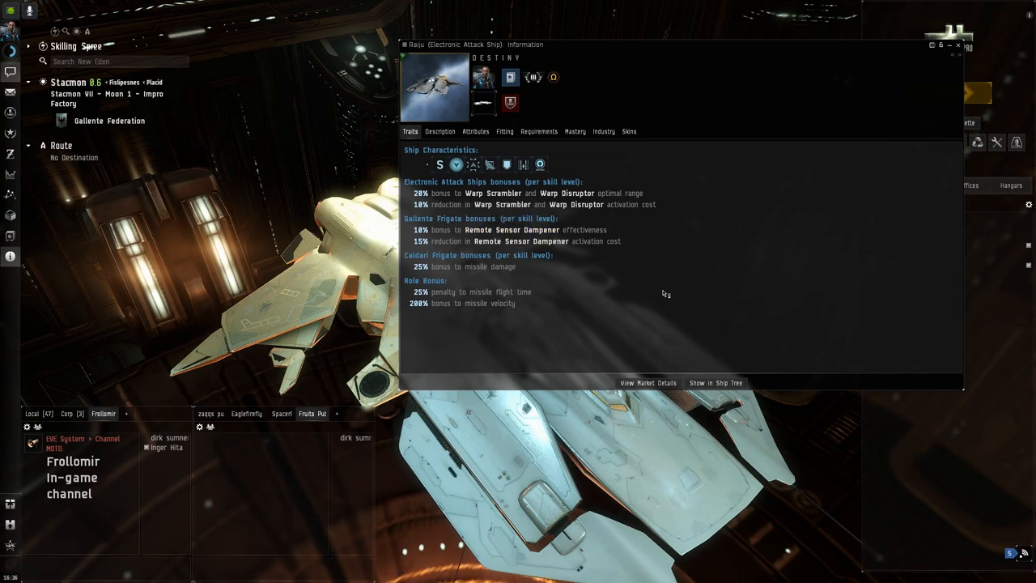
mouse_move(617, 304)
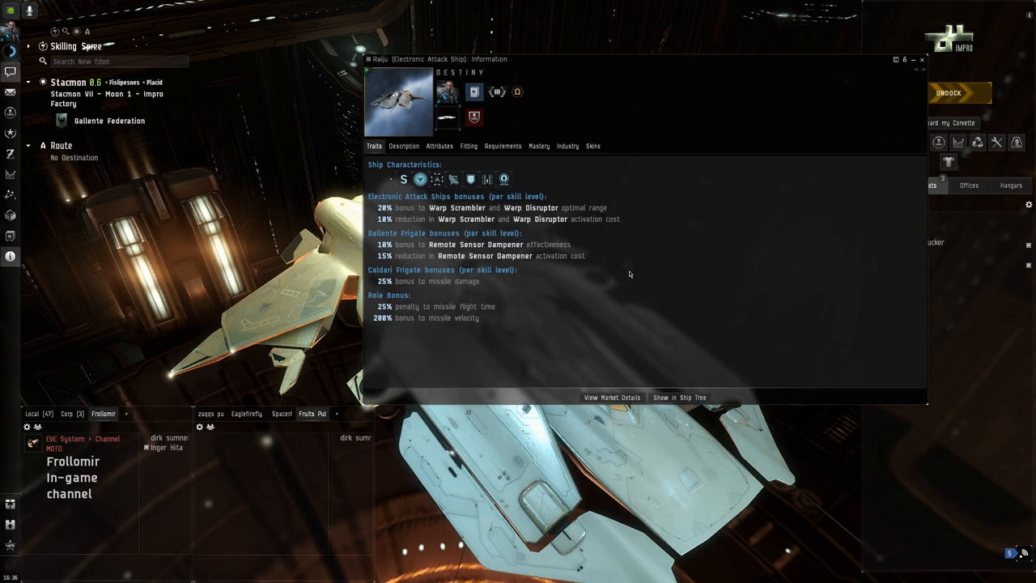
left_click(210, 414)
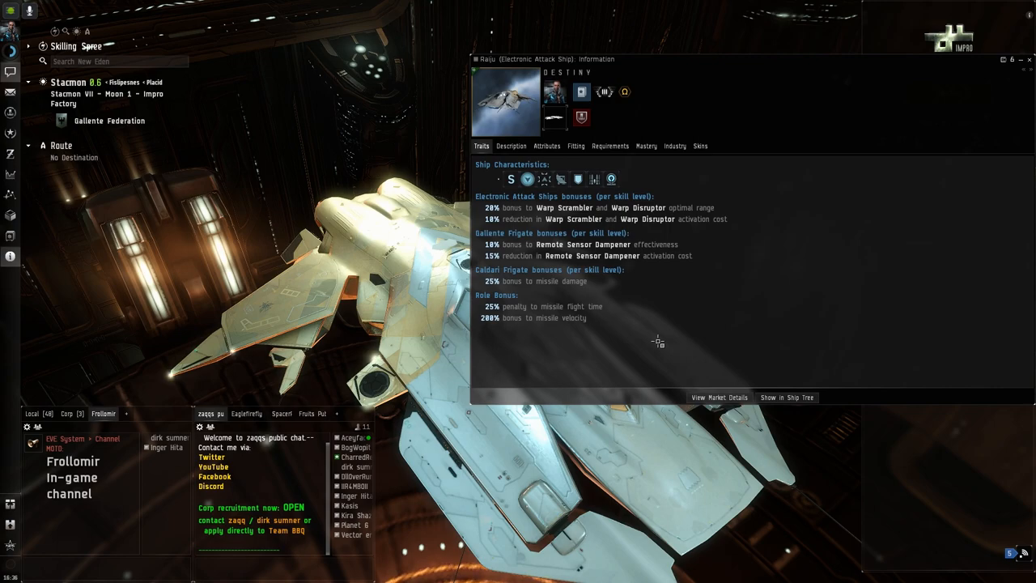
mouse_move(611, 359)
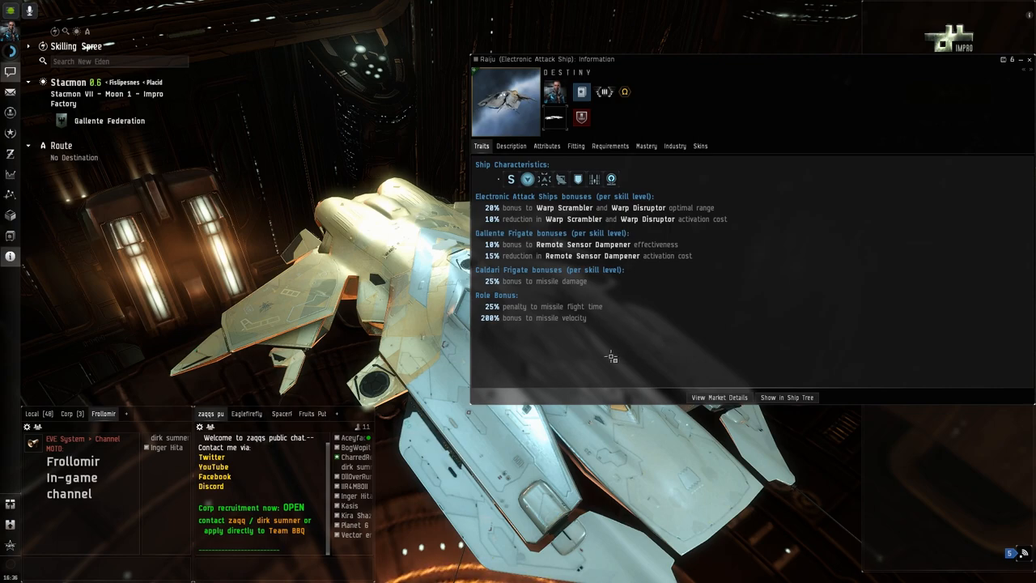
mouse_move(579, 356)
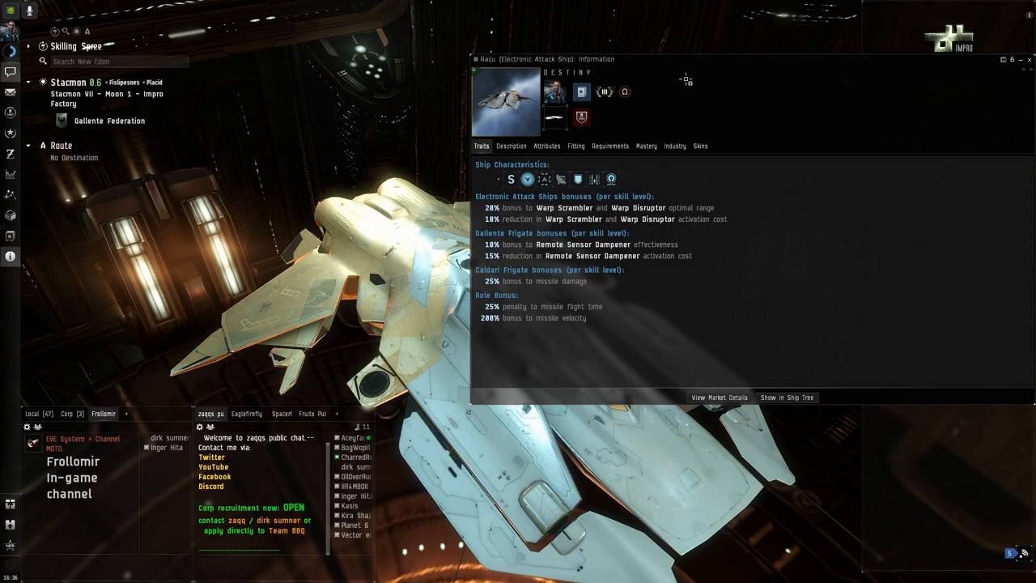
mouse_move(700, 66)
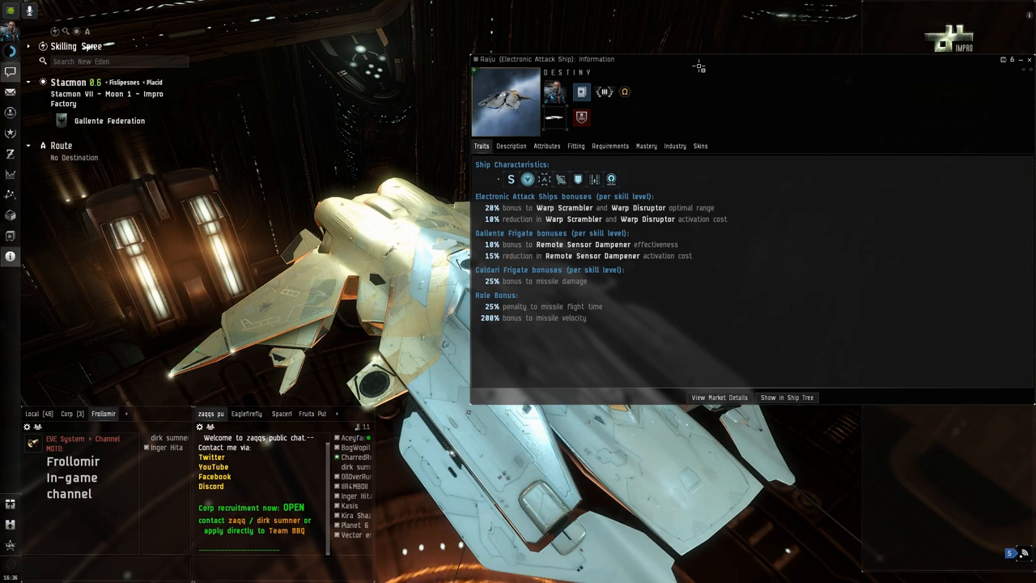
mouse_move(538, 366)
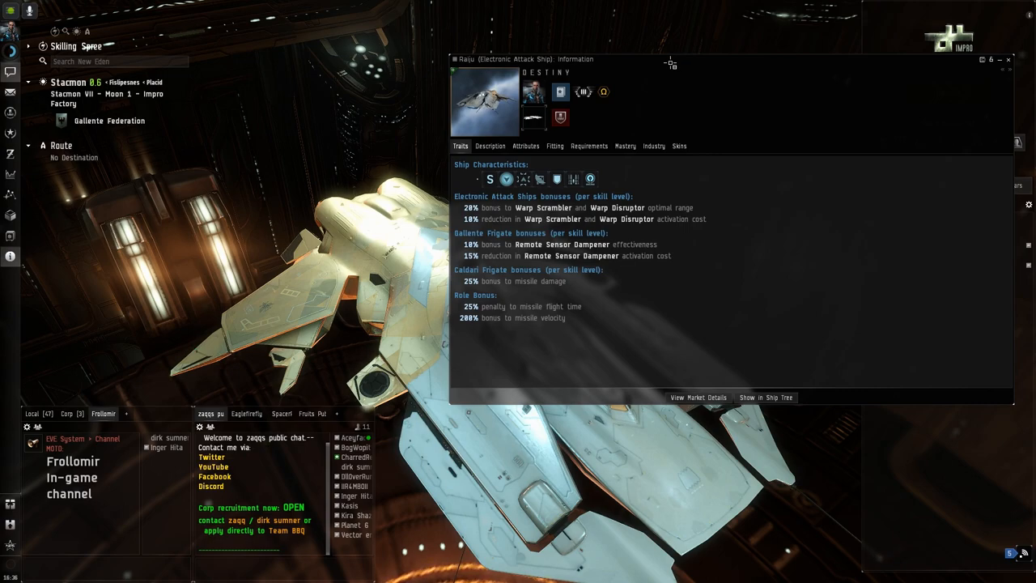
mouse_move(616, 341)
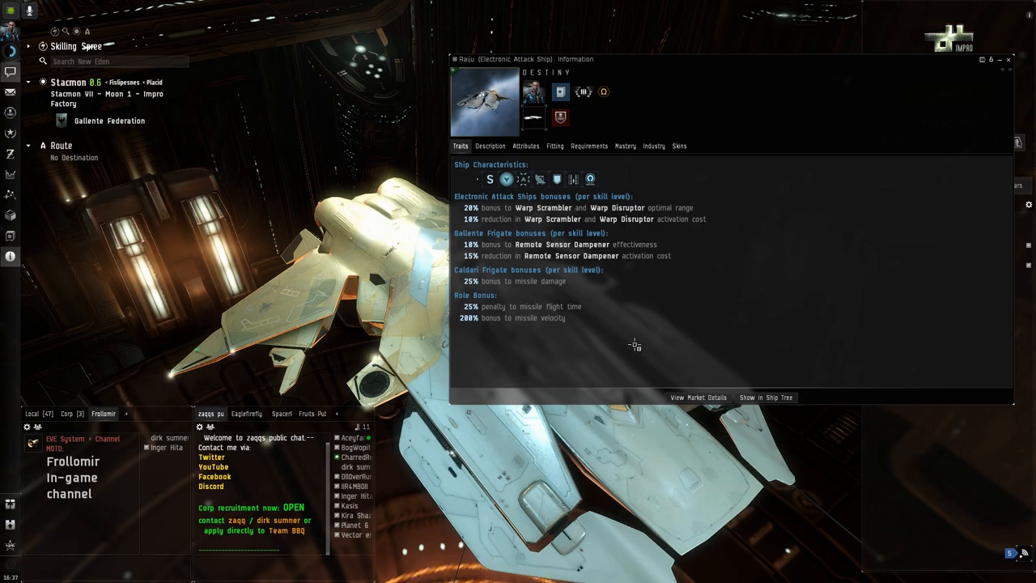
mouse_move(570, 346)
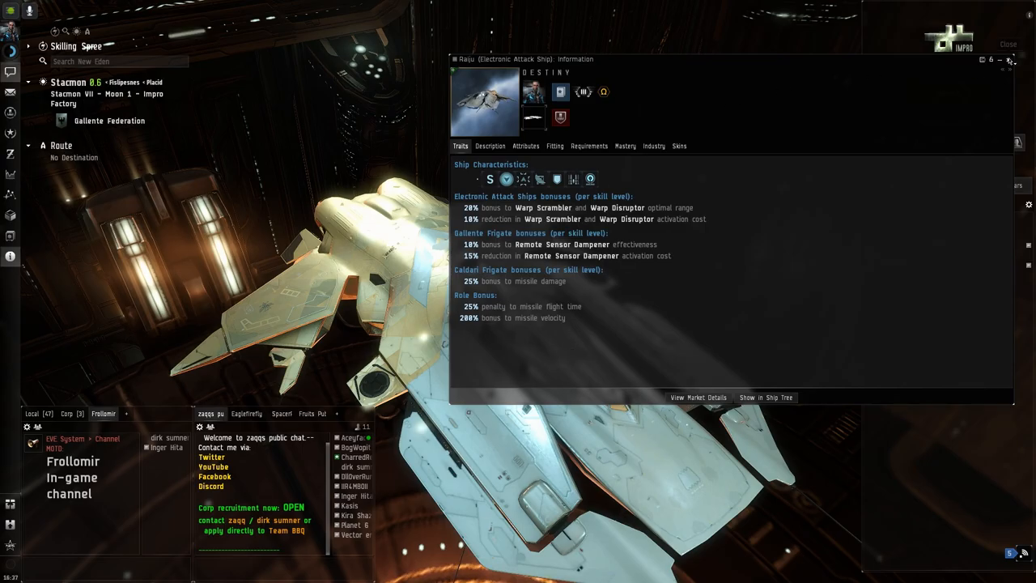
left_click(1004, 43)
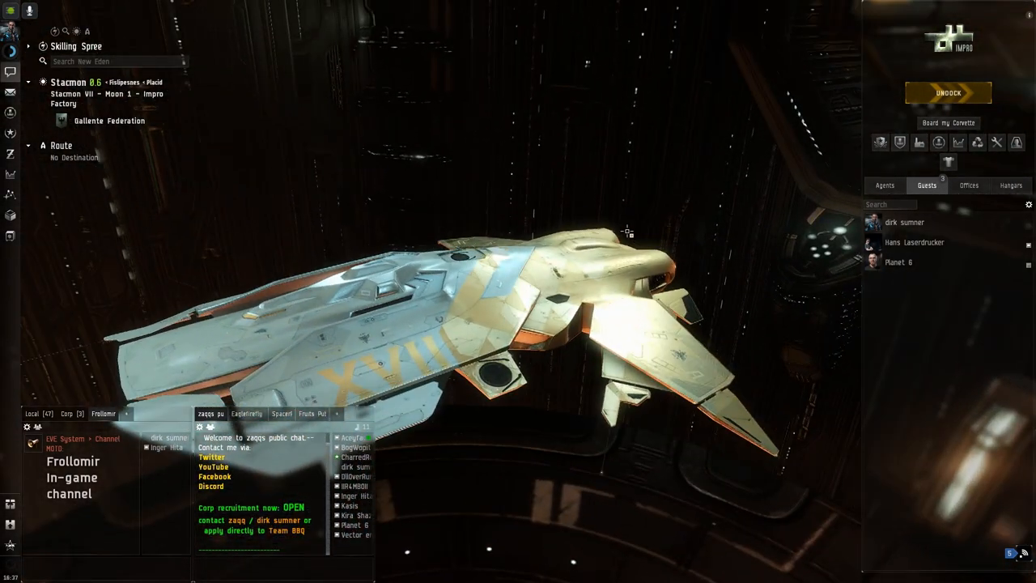